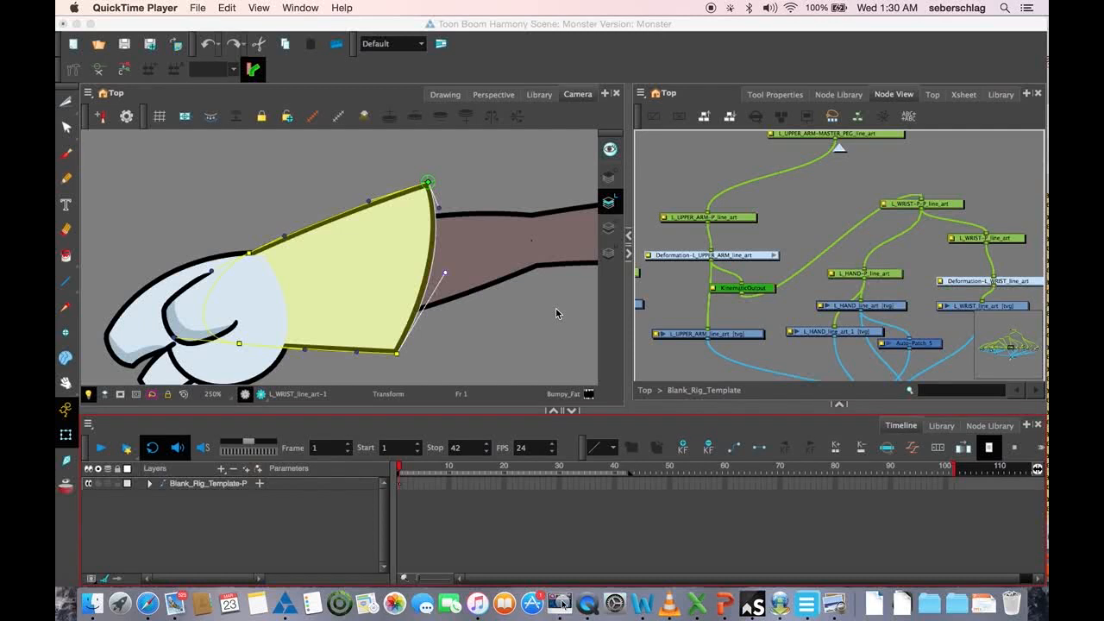
mouse_move(447, 276)
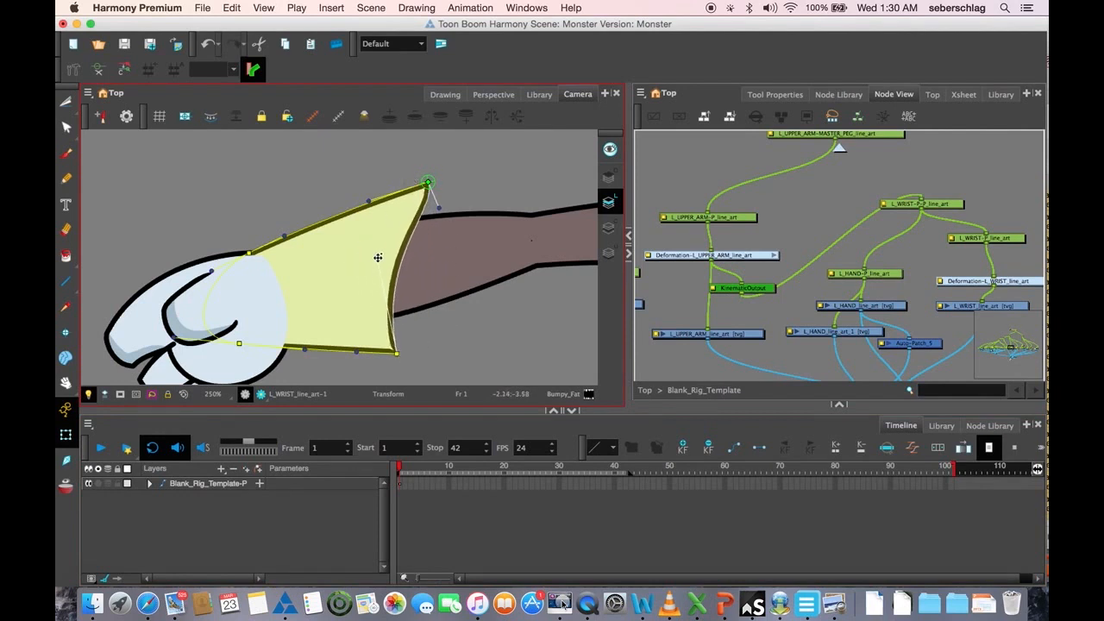
Copy the selected L_WRIST_line_art drawing and its node.
key(Cmd+z)
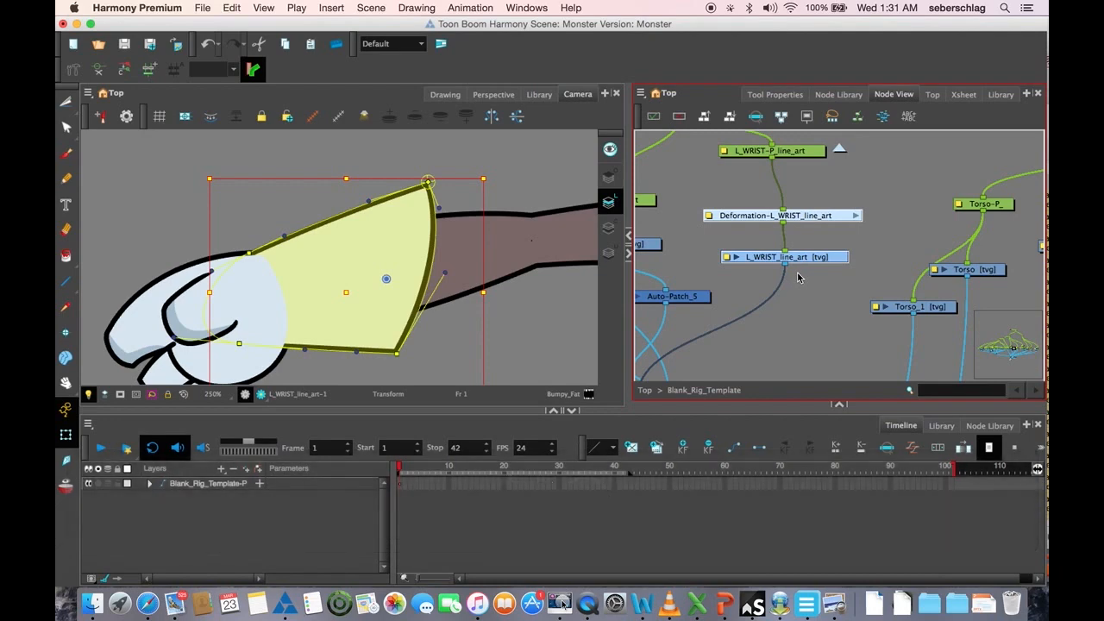
In Paste Special Advanced, choose Always create drawing files and enable Create New Columns.
key(cmd)
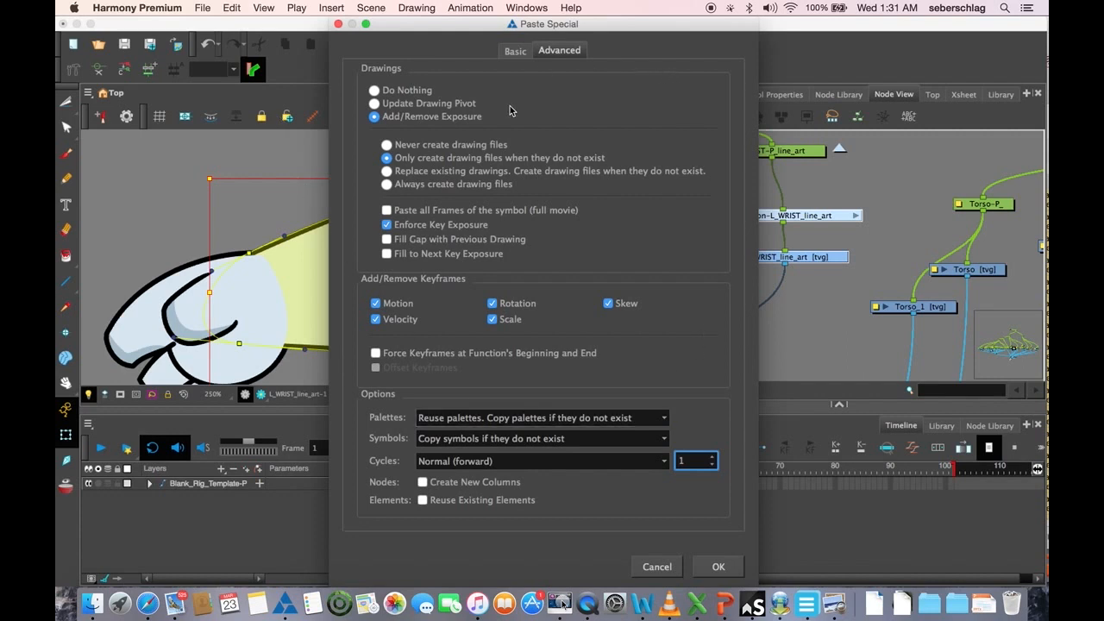
click(387, 183)
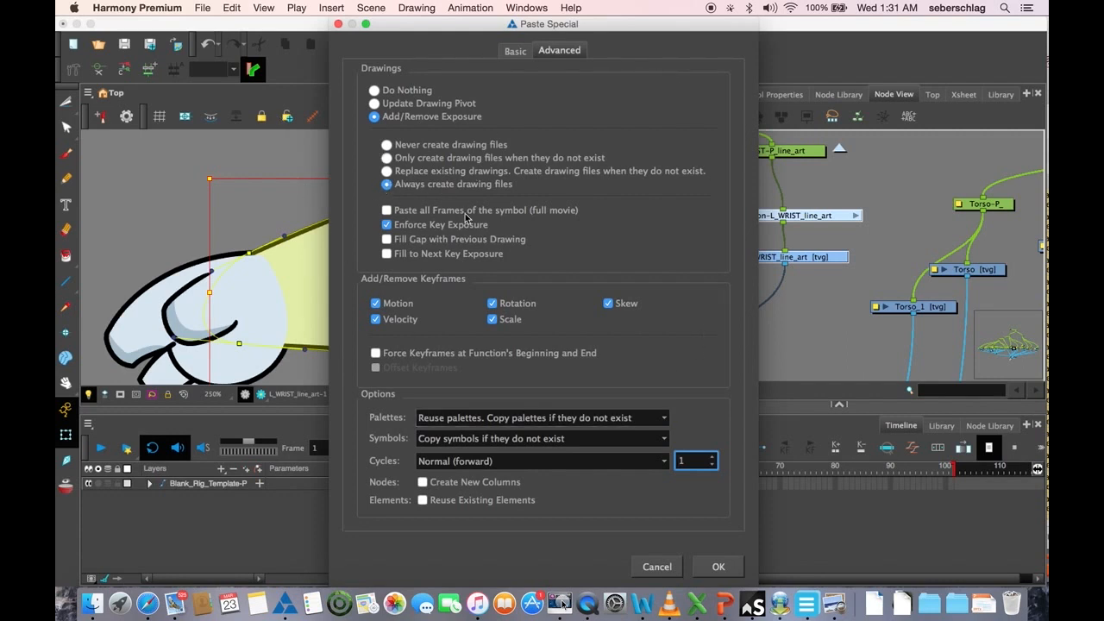
mouse_move(421, 485)
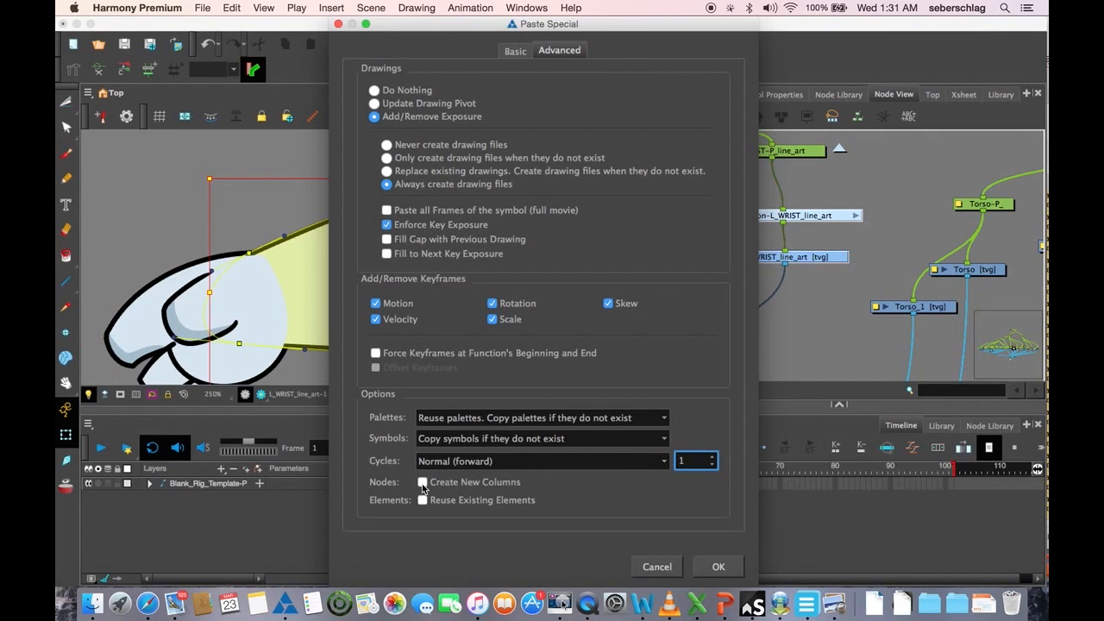
click(717, 565)
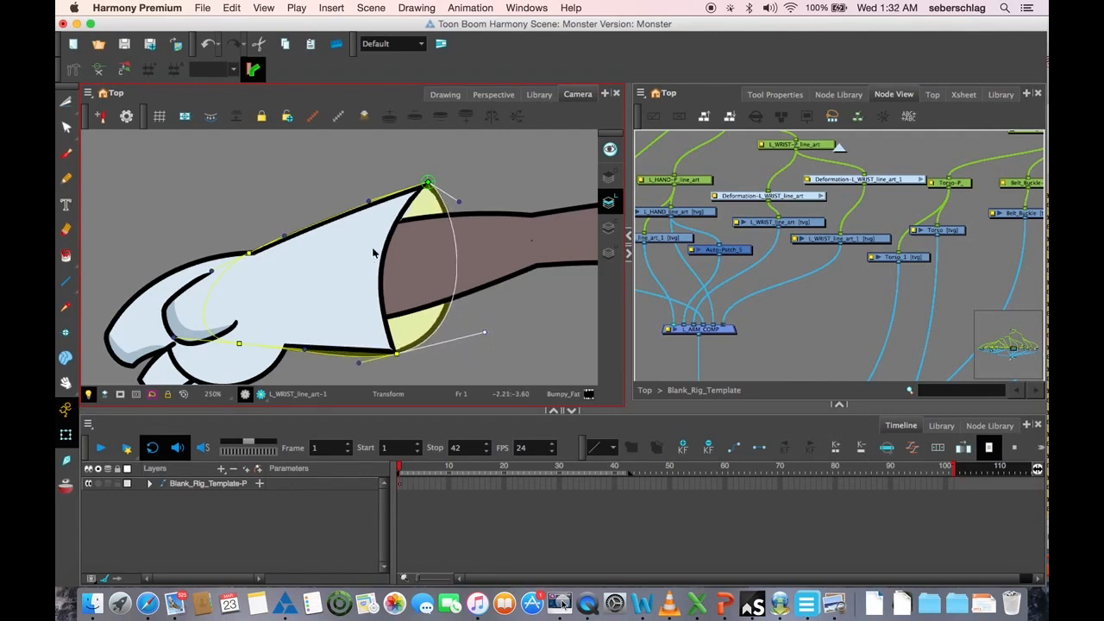
Undo the test change so the pasted cuff copy sits back over the original wrist.
key(cmd+z)
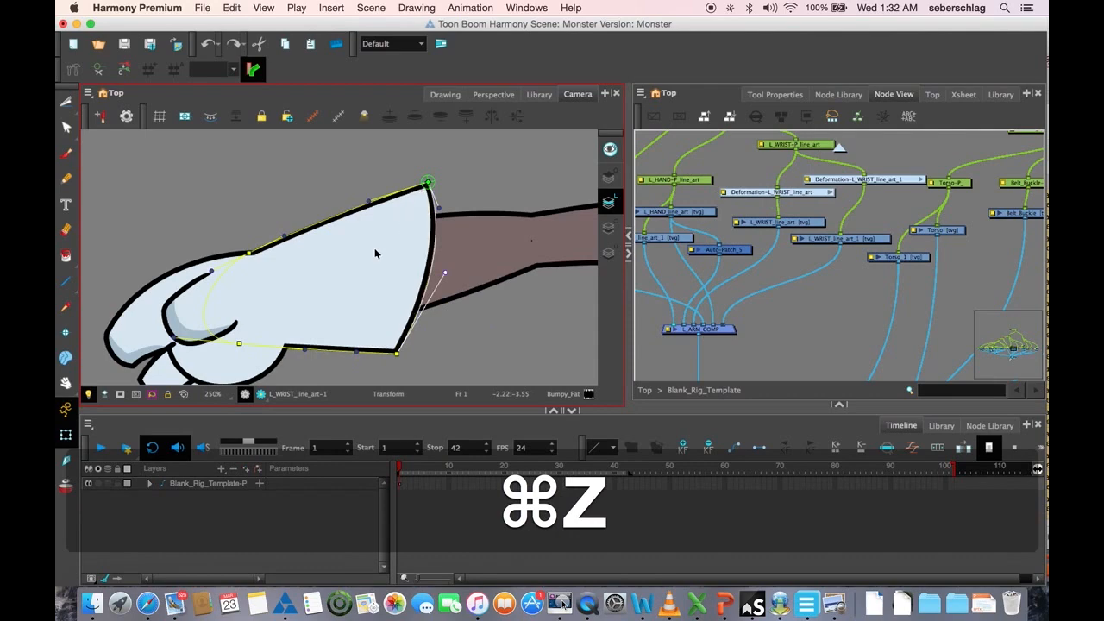